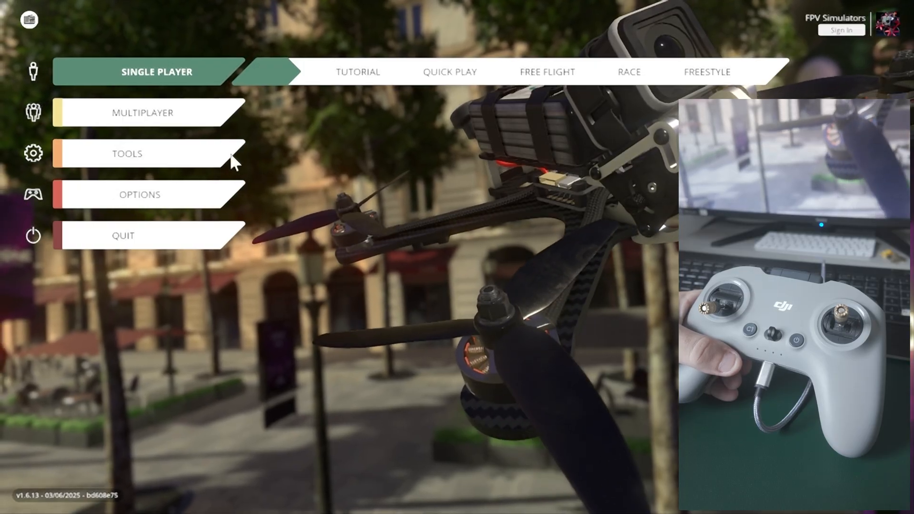
Step: Reach the Controls section of Options and the HID Interface controller's calibration panel
click(139, 194)
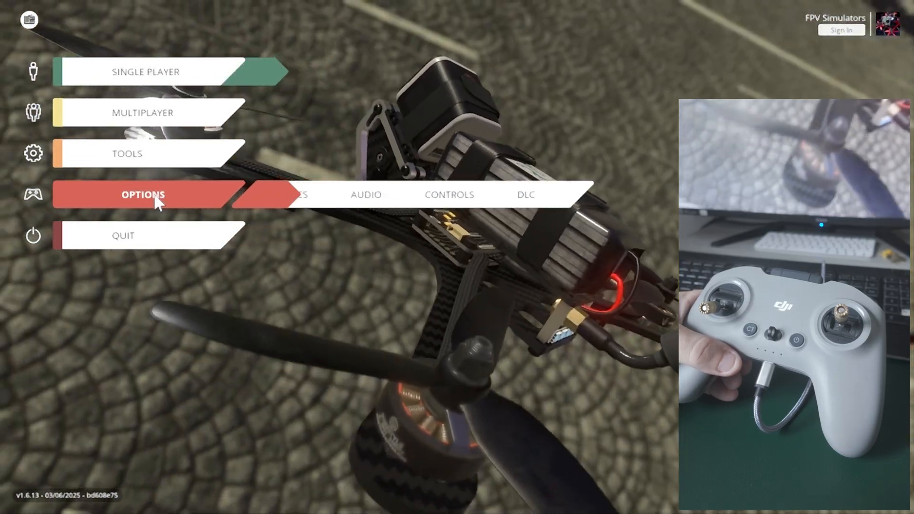
click(593, 194)
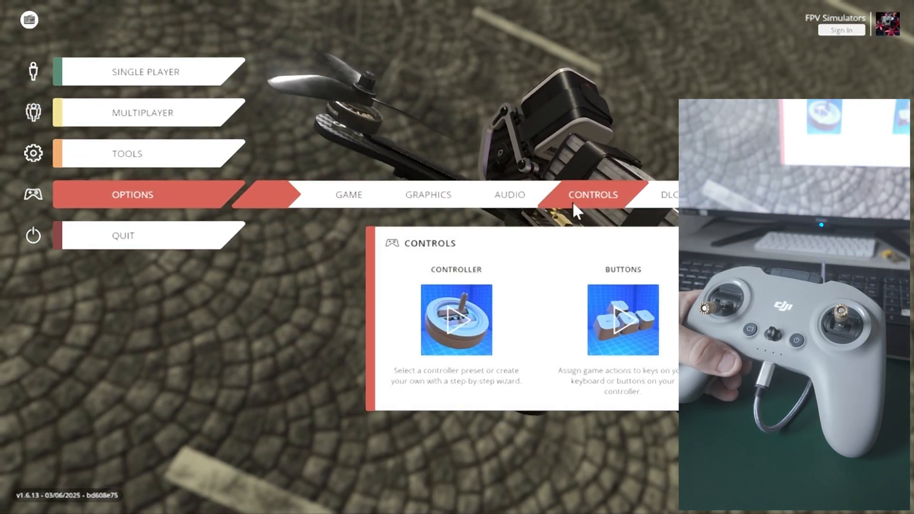
click(456, 320)
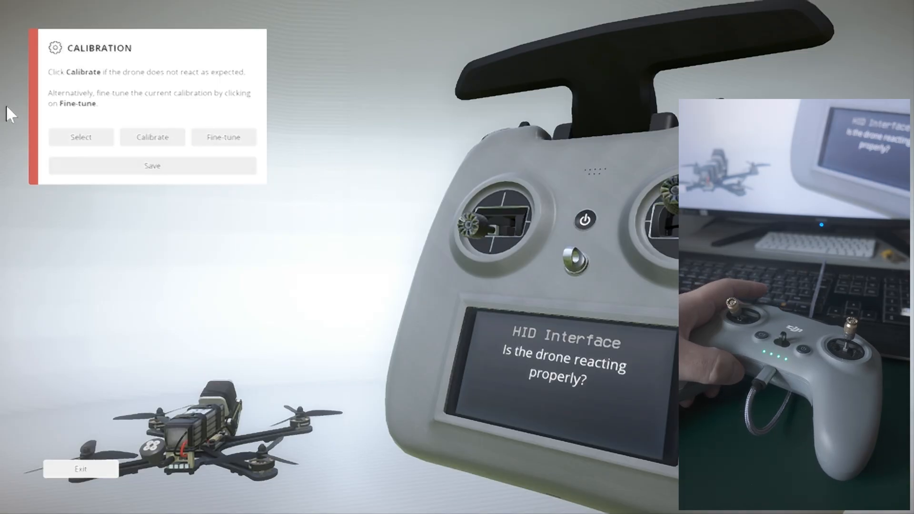
Step: Start recalibration and move the sticks through the run until it reports Finished
click(152, 137)
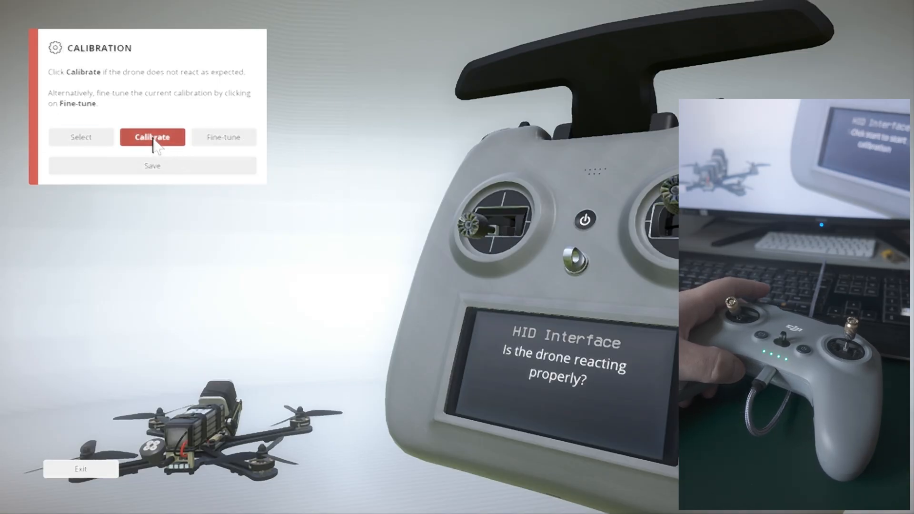
click(152, 138)
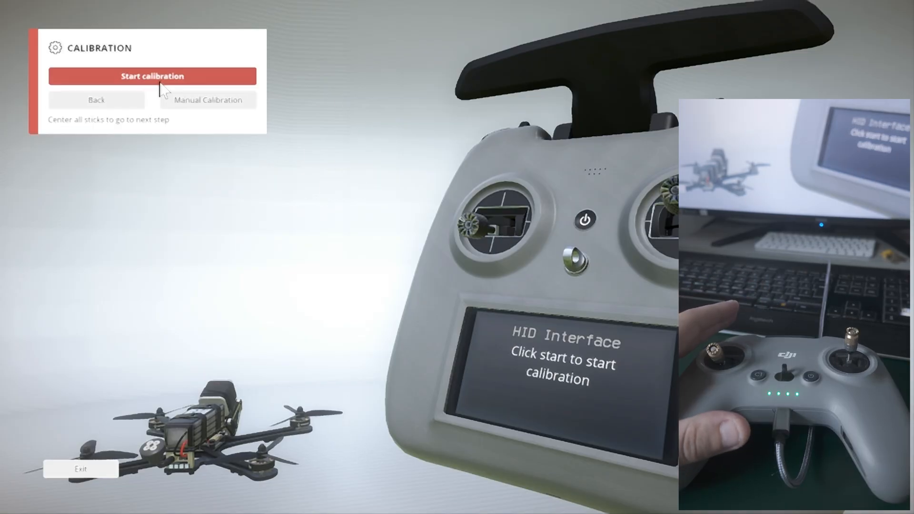
click(151, 77)
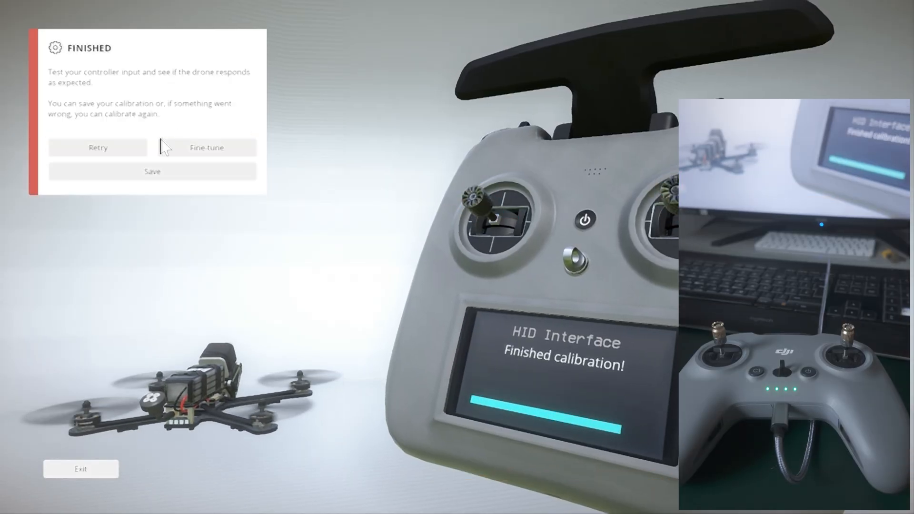
mouse_move(444, 297)
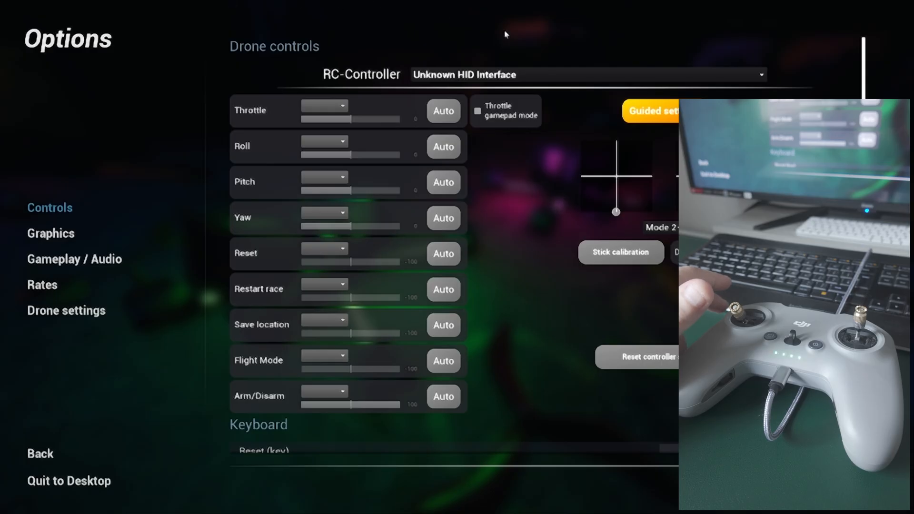
mouse_move(786, 34)
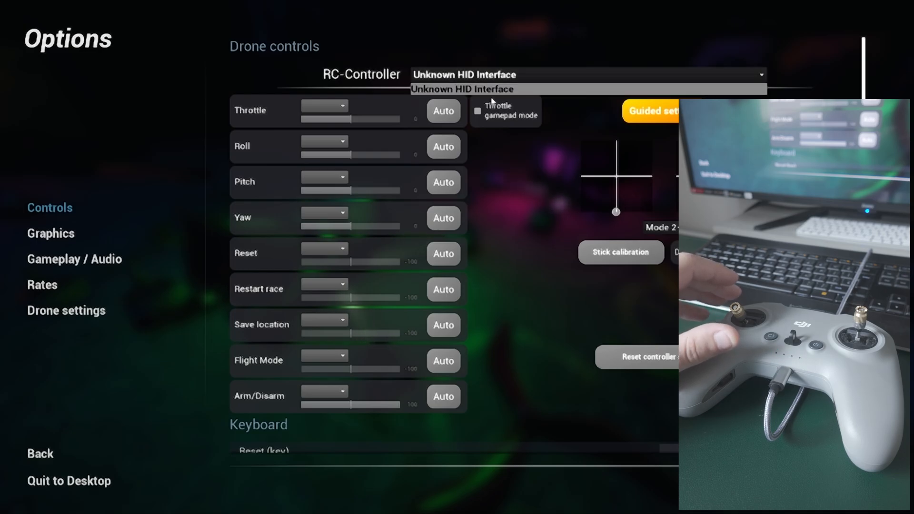
Step: Keep HID Interface as controller and auto-detect throttle Axis3, roll Axis1, pitch Axis2, yaw Axis4
click(462, 88)
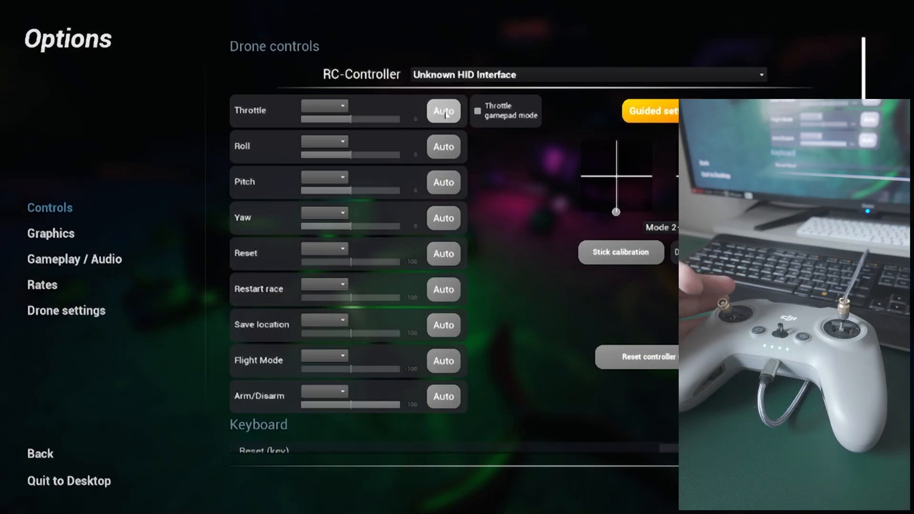
click(443, 111)
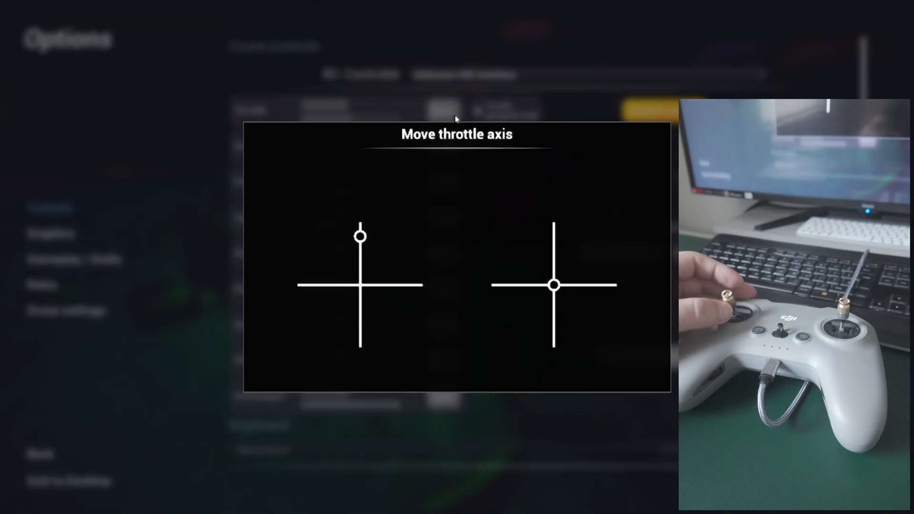
click(444, 111)
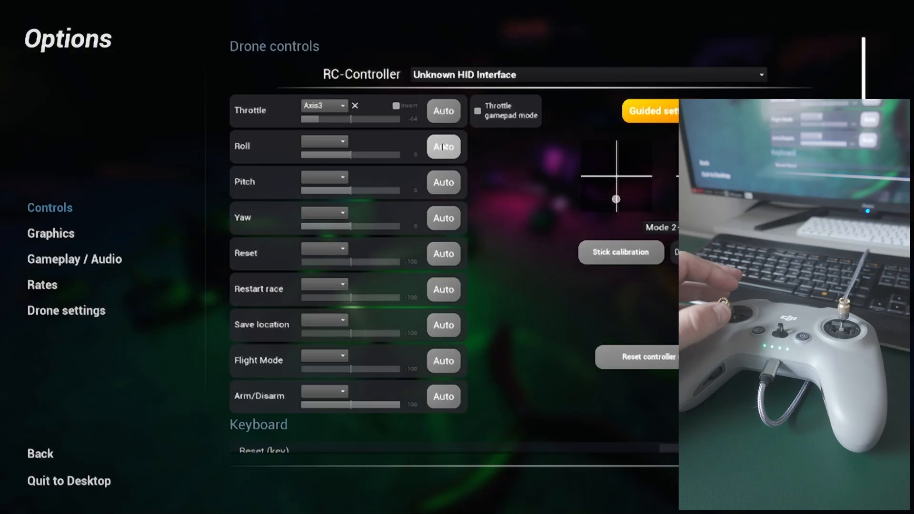
click(443, 147)
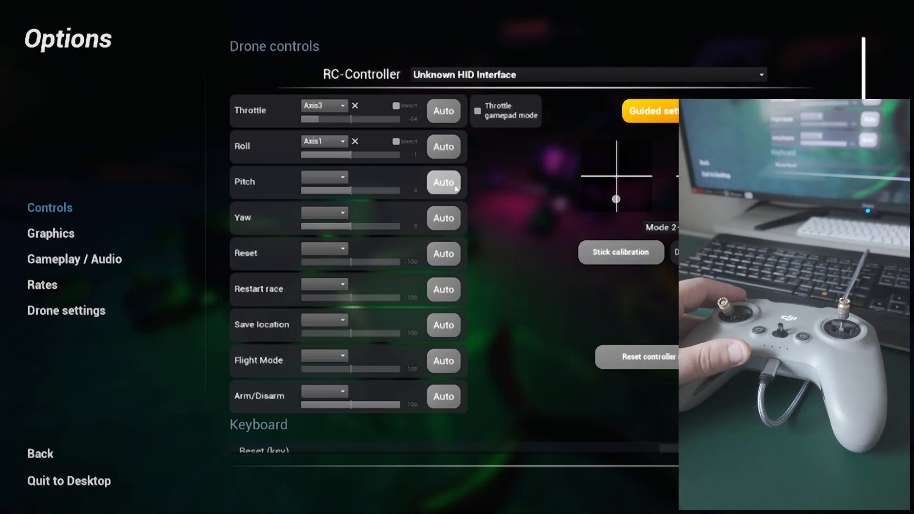
click(443, 182)
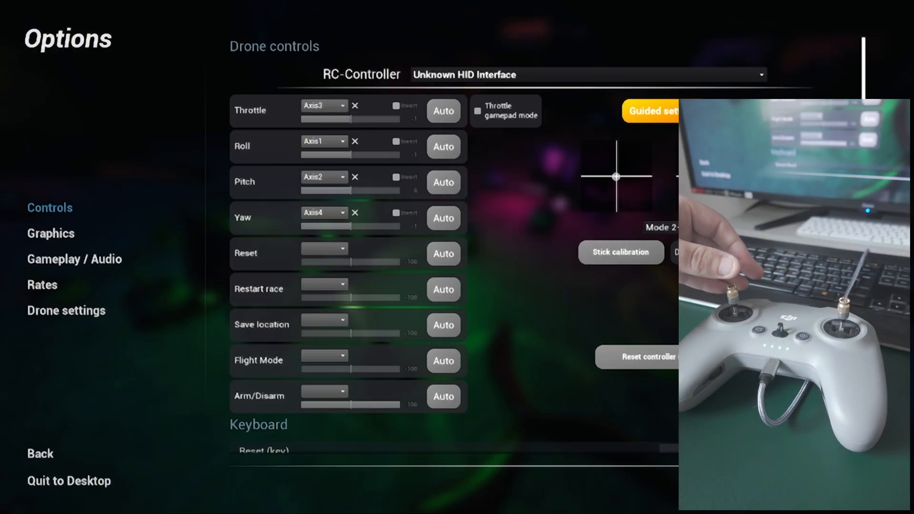
Step: Run stick calibration, move the sticks and confirm them centred with OK
click(620, 252)
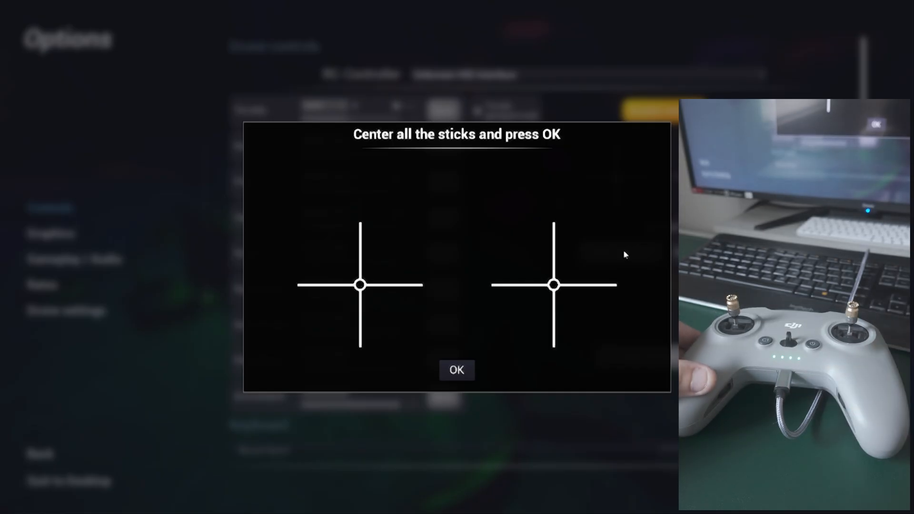
click(456, 369)
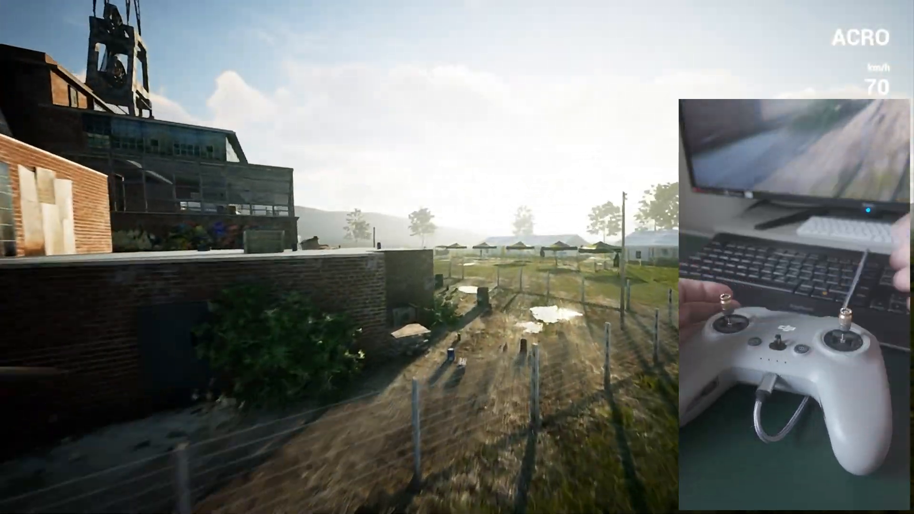
Step: End the test flight and select HID Interface as a radio controller in TRYP FPV setup
key(Escape)
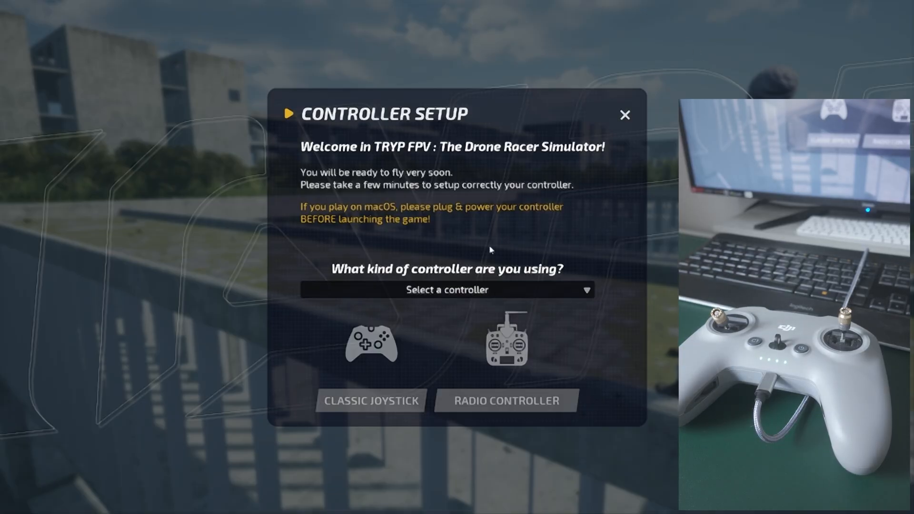
mouse_move(424, 275)
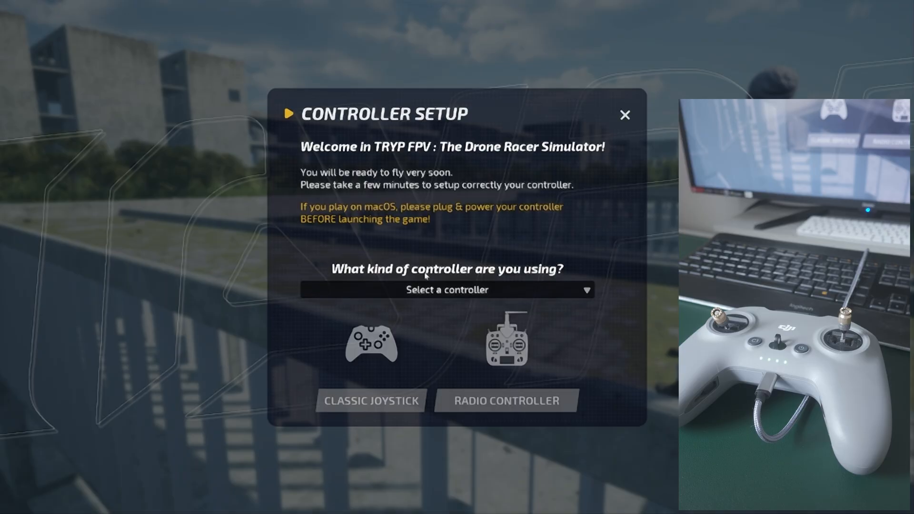
mouse_move(532, 265)
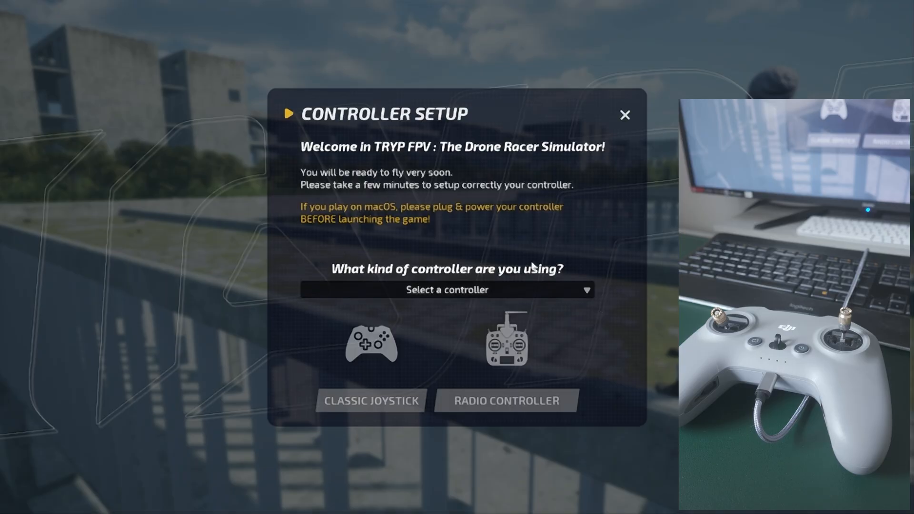
click(446, 289)
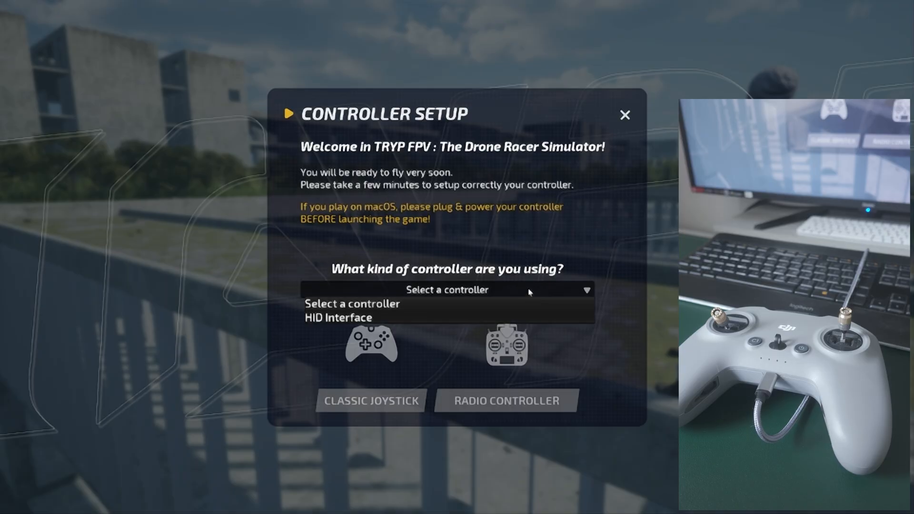
click(448, 289)
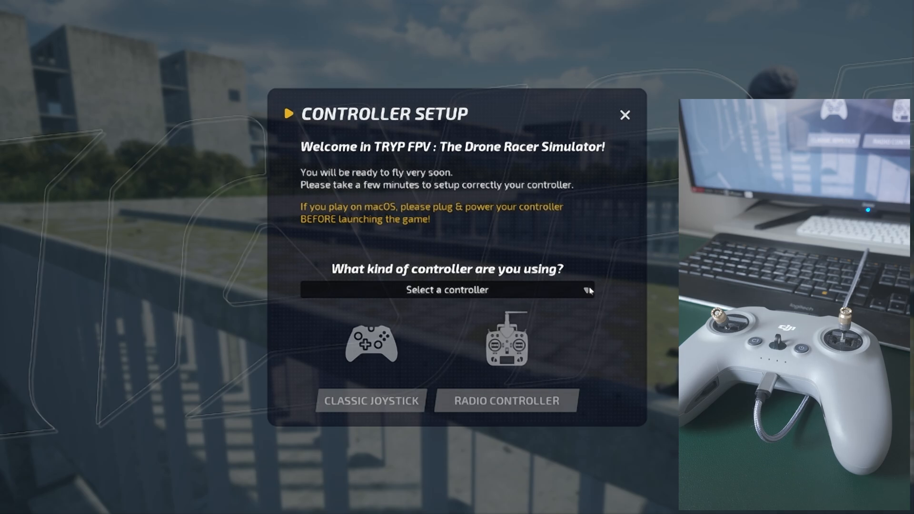
click(447, 290)
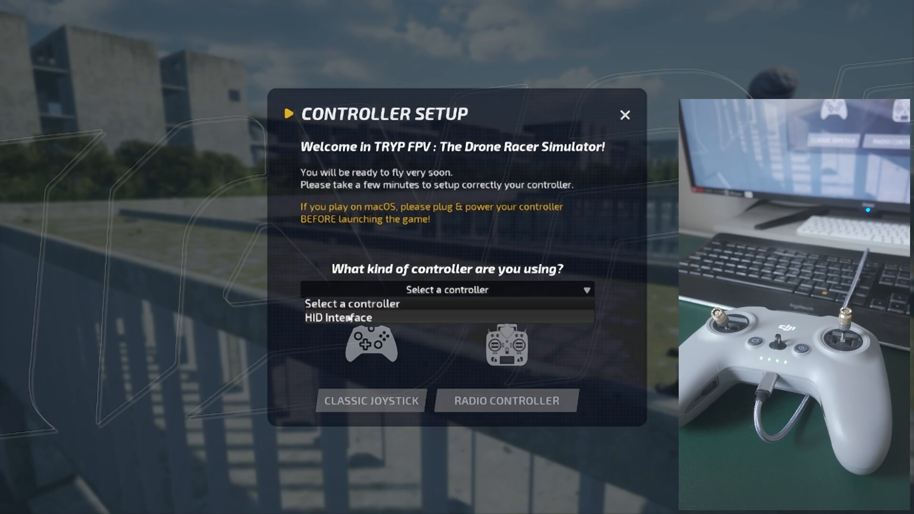
click(338, 318)
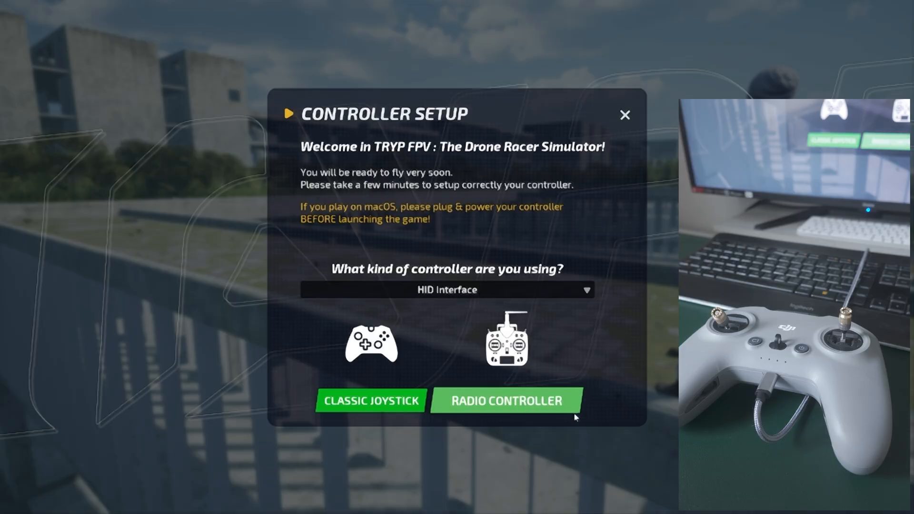
click(506, 401)
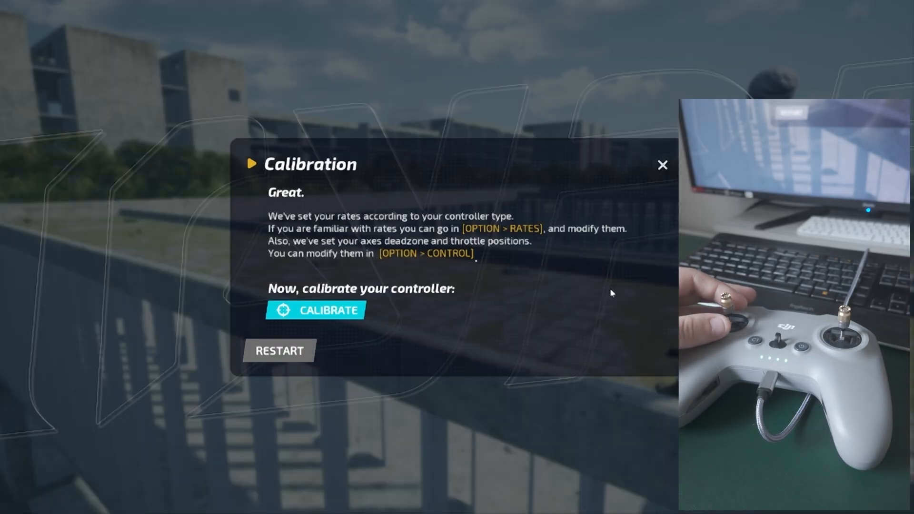
Step: Calibrate the stick ranges, confirm the invert-axis check and keep Mode 2
click(315, 309)
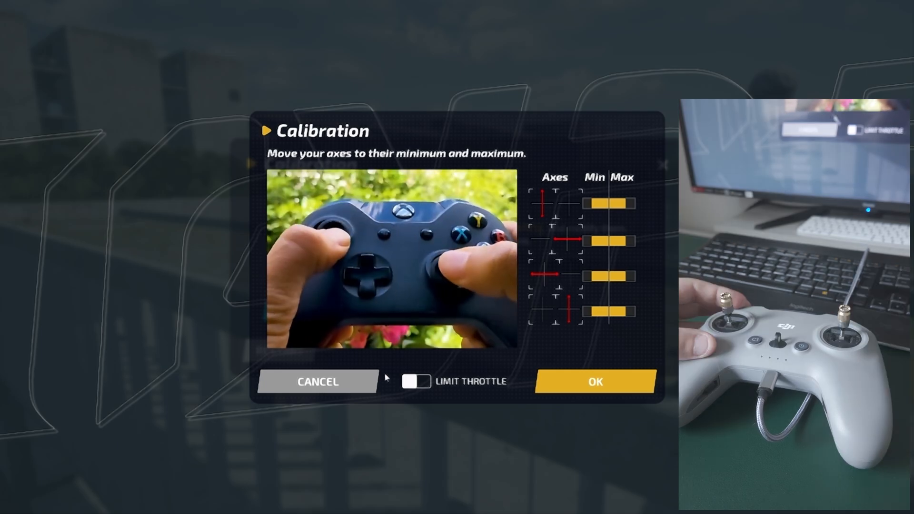
click(595, 381)
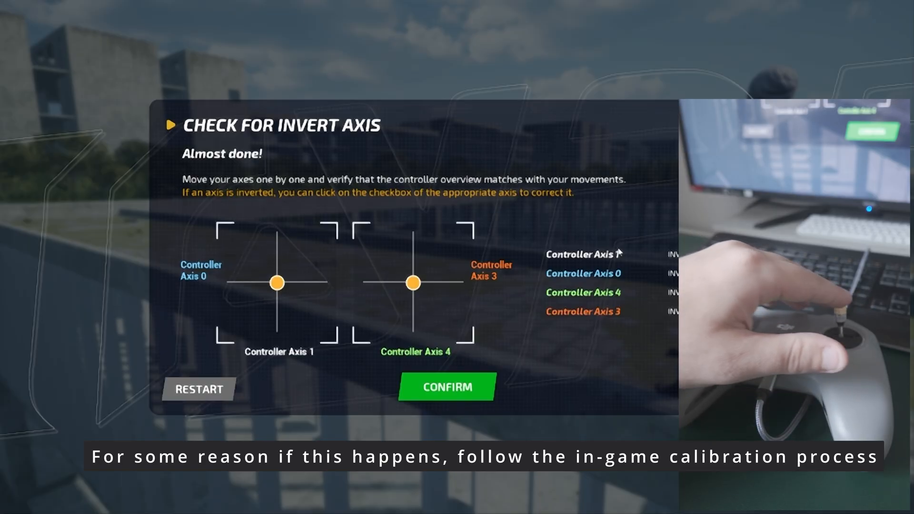
click(447, 387)
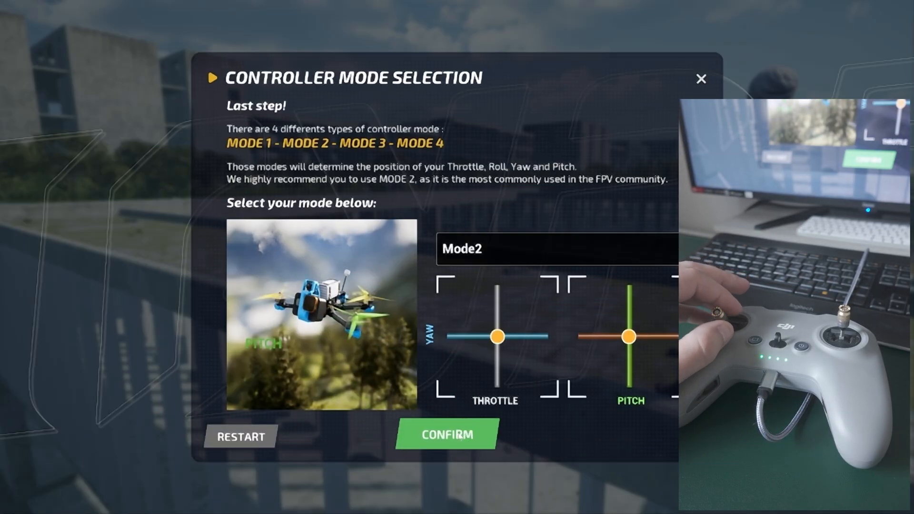
click(445, 434)
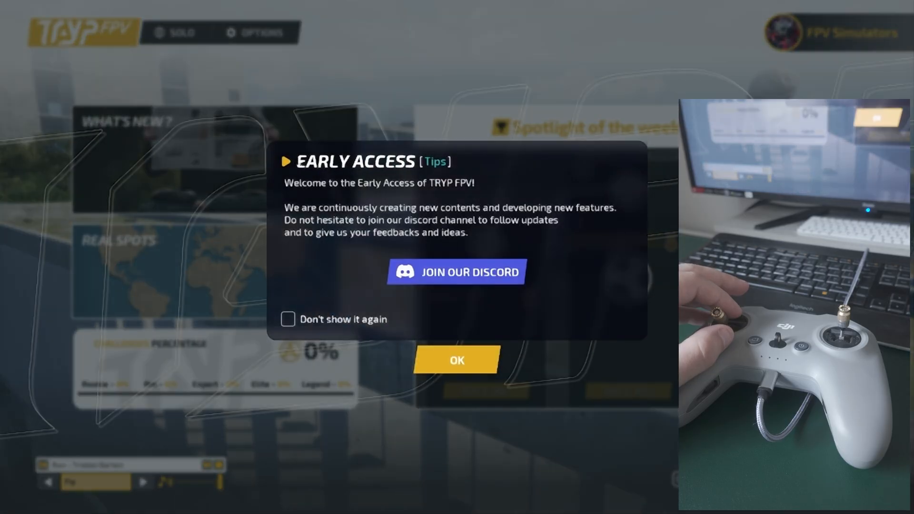
Step: Dismiss the Early Access tips and reach Controls Settings listing the axis bindings
click(456, 359)
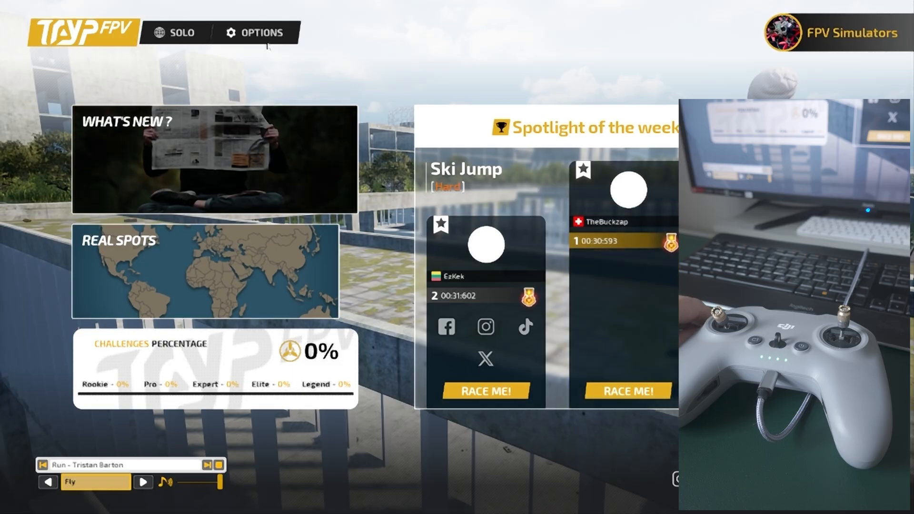
click(258, 32)
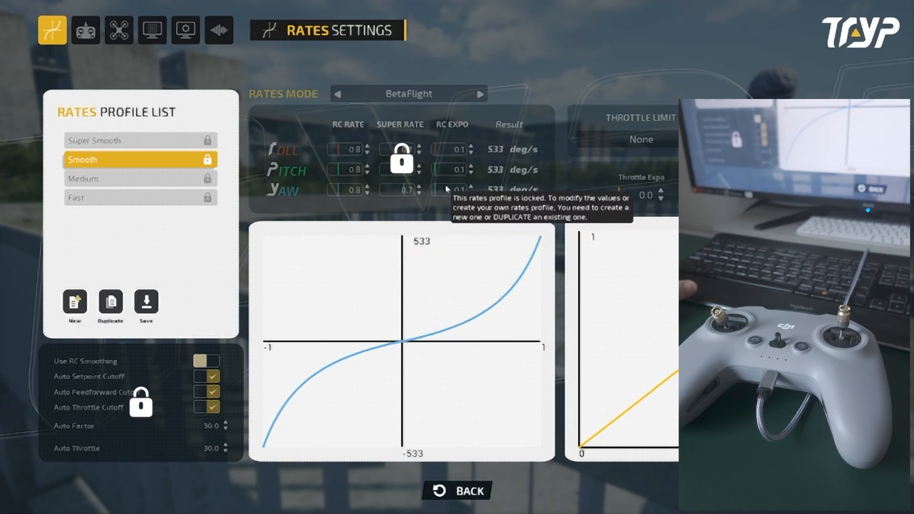
click(84, 30)
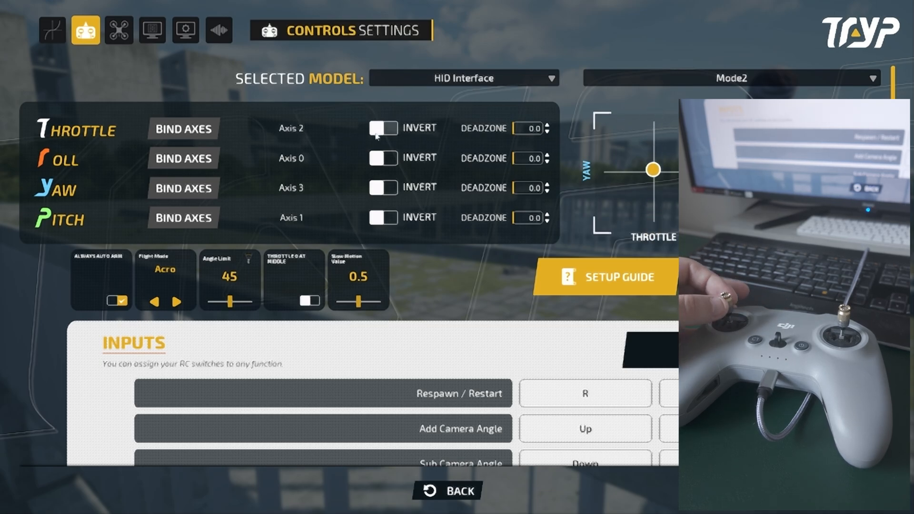
Step: Invert Throttle (Axis 2) and Pitch (Axis 1), then begin rebinding throttle in the next simulator
click(384, 129)
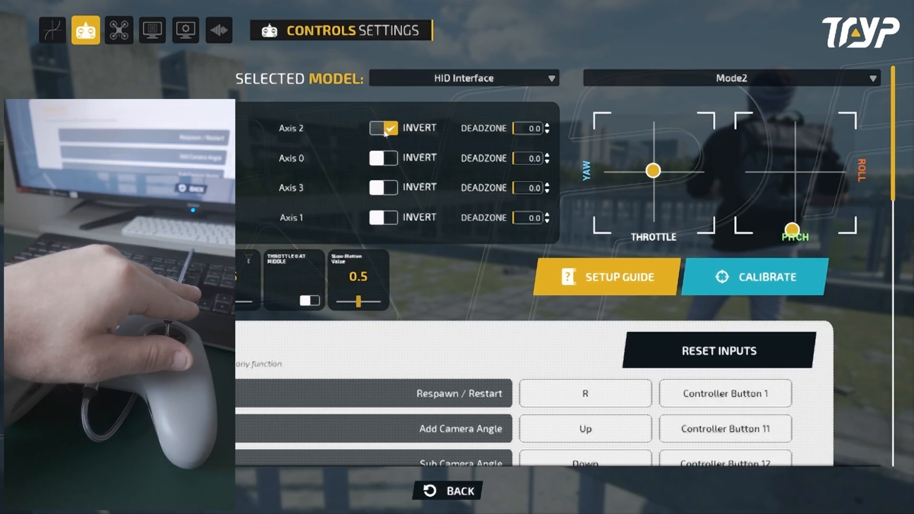
click(383, 217)
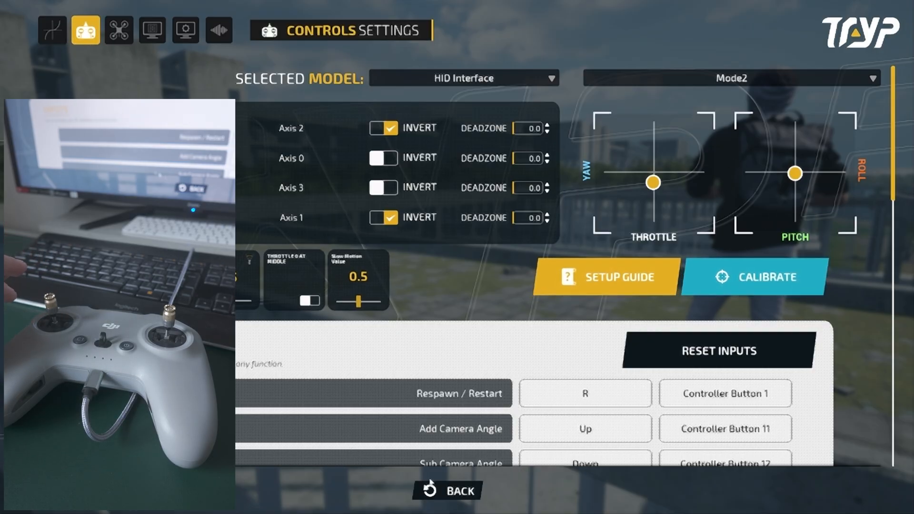
click(152, 29)
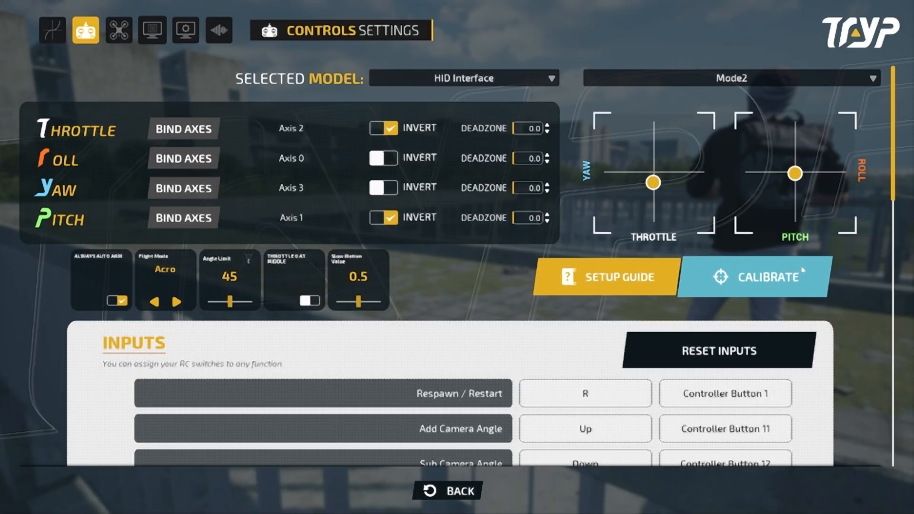
mouse_move(183, 129)
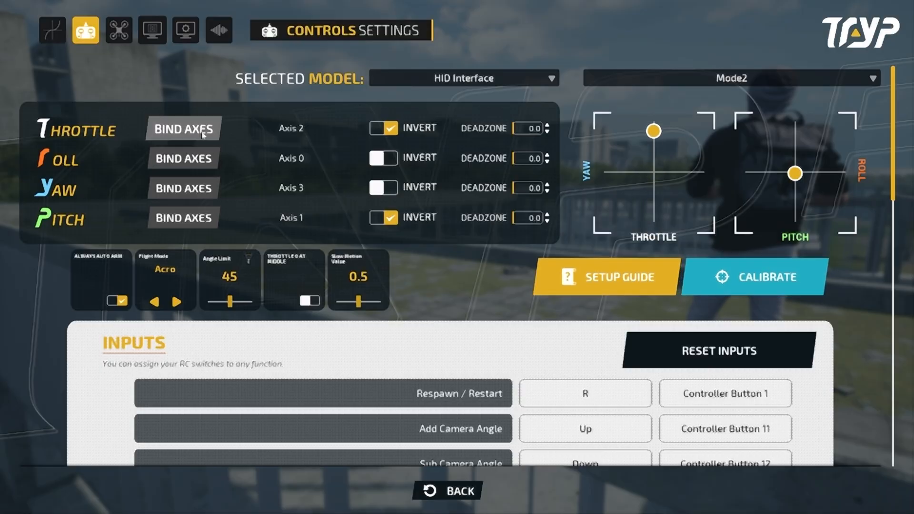
click(447, 489)
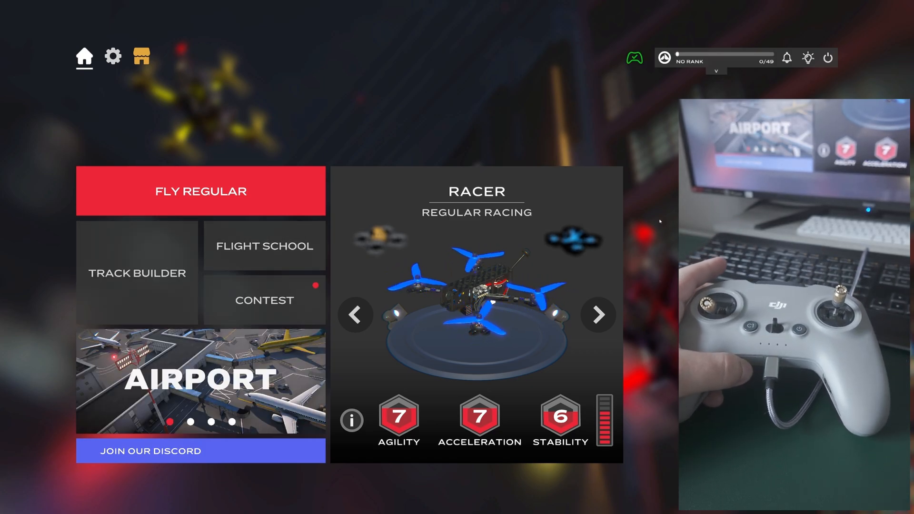
Step: Reach FPV SkyDive's settings from Home, landing on the Audio options
click(113, 56)
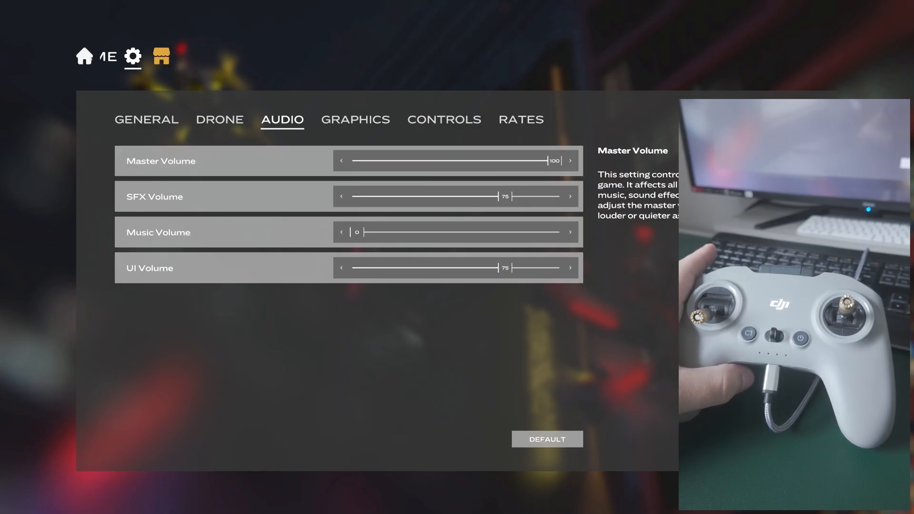
click(84, 56)
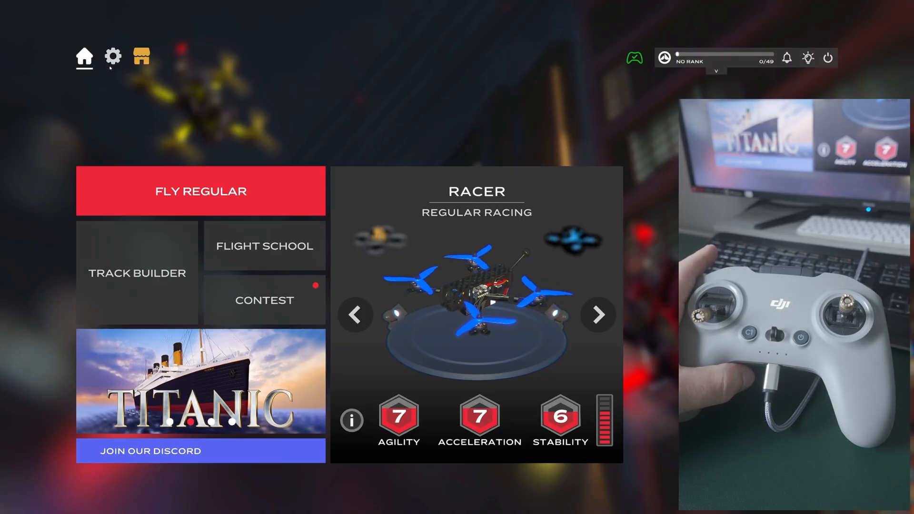
click(114, 57)
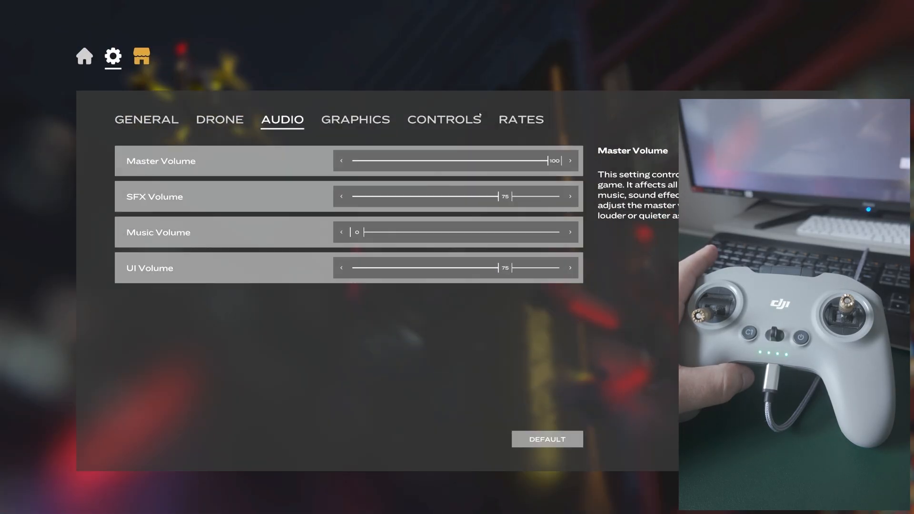
Step: Calibrate the controller and assign throttle Axis 2, yaw 3, pitch 1, roll 0 under Controls
click(444, 119)
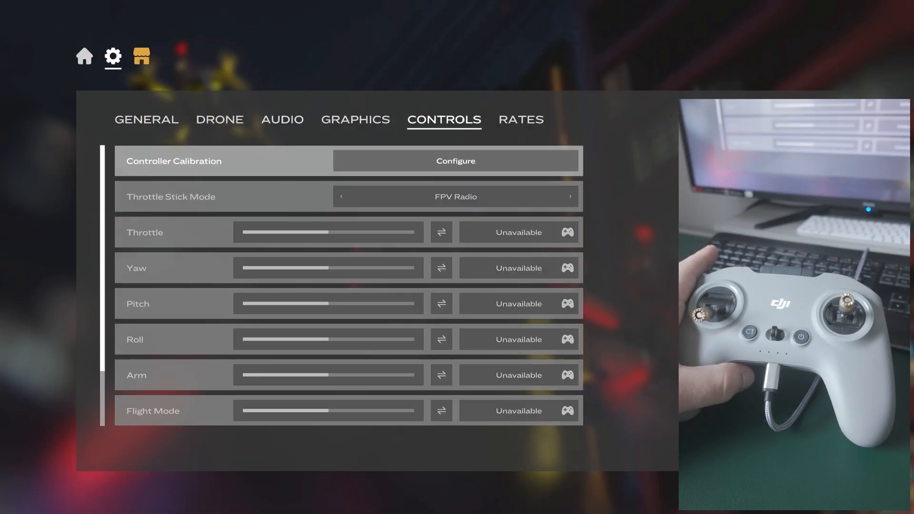
mouse_move(360, 208)
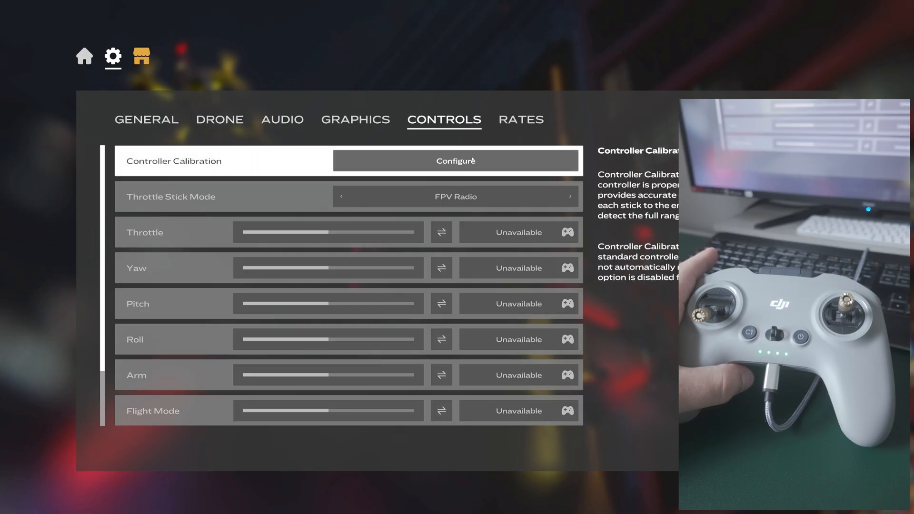
click(455, 161)
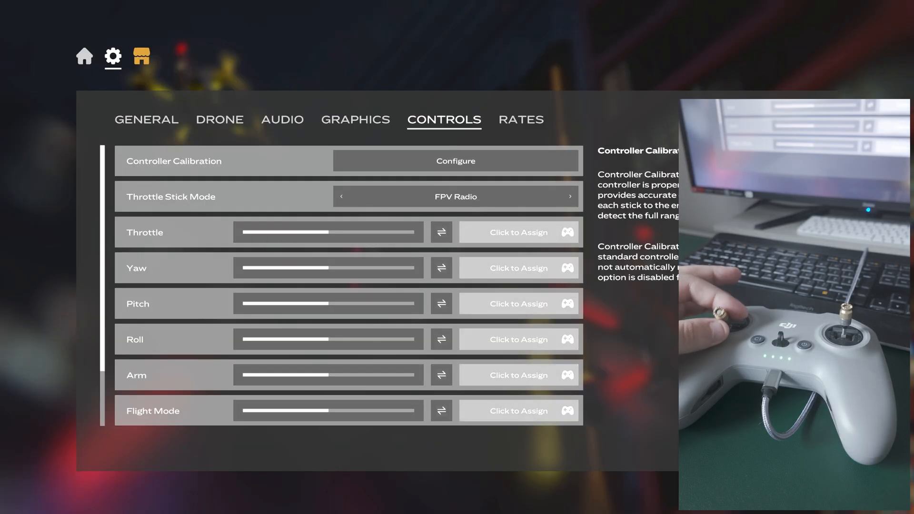
click(518, 232)
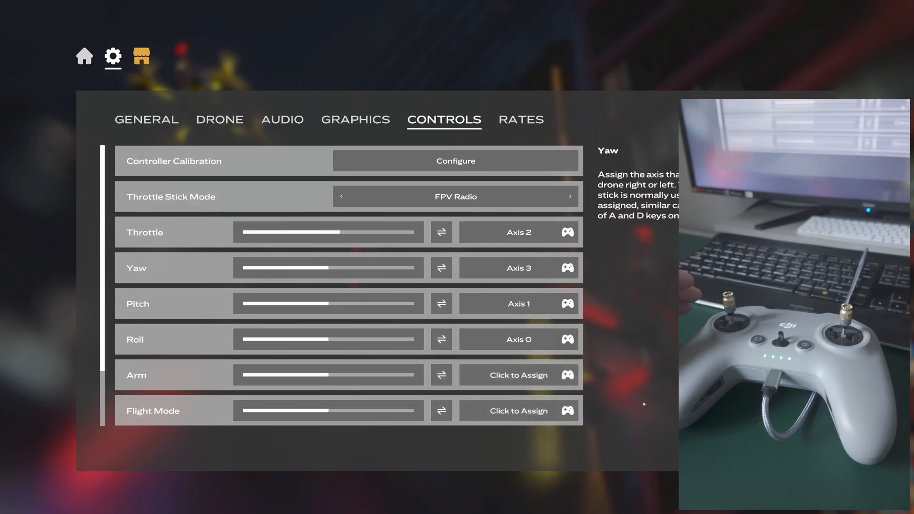
scroll(down, 3)
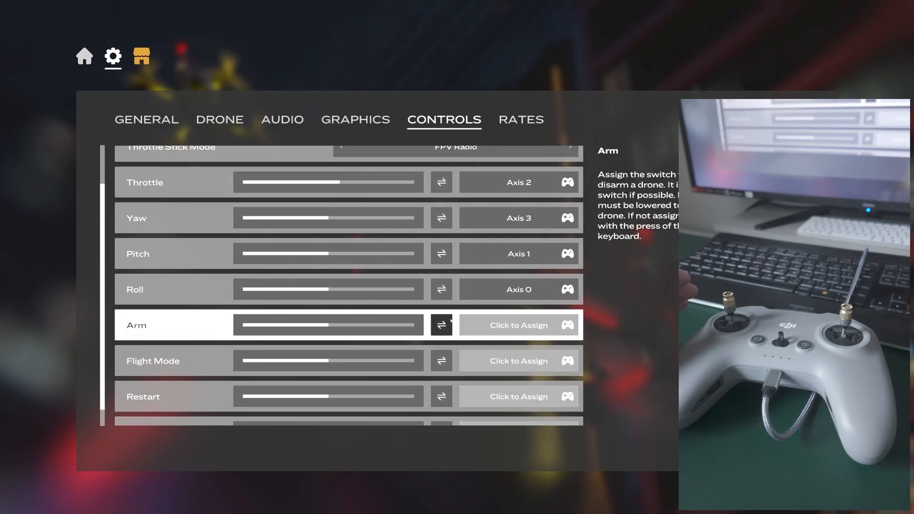
Step: Return Home and bring up the regular Fly mode menu
click(84, 56)
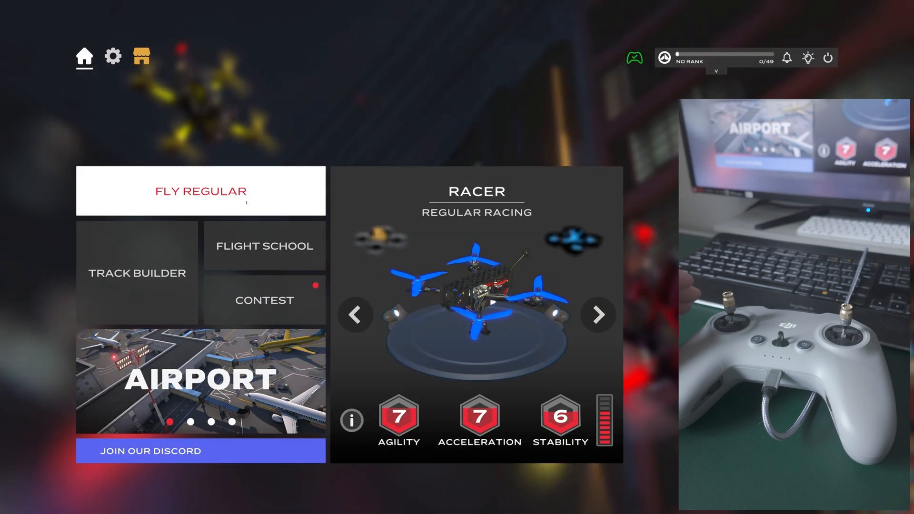
click(201, 191)
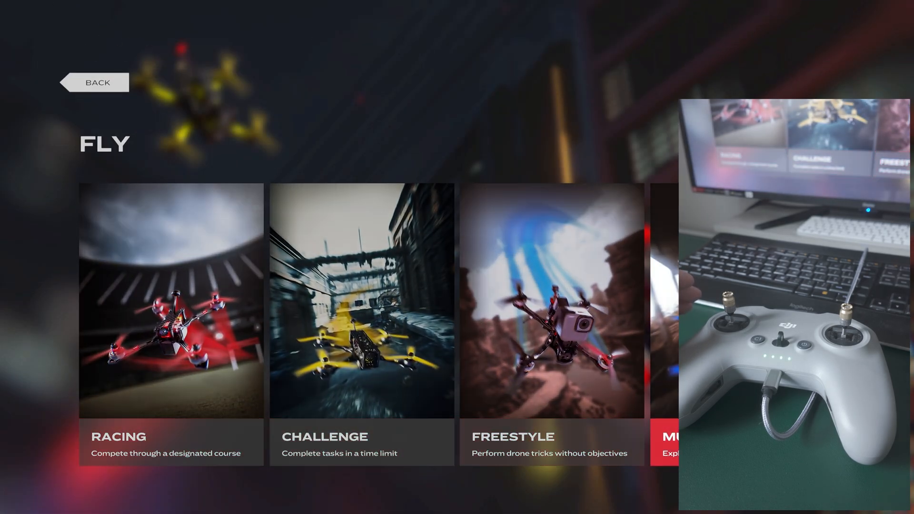